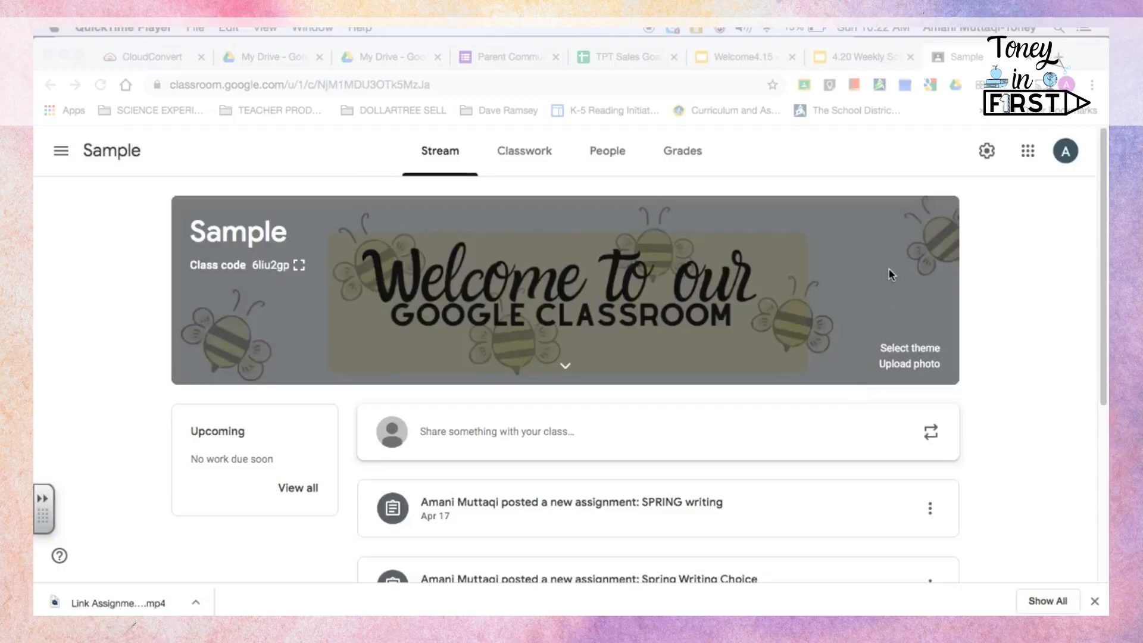
mouse_move(987, 334)
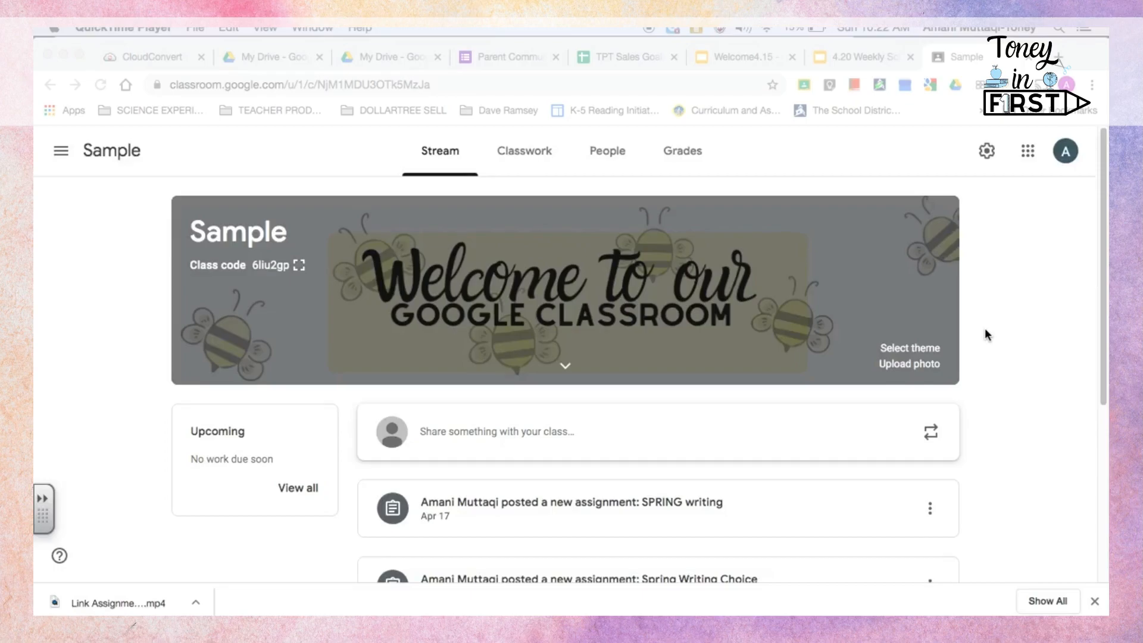
mouse_move(900, 372)
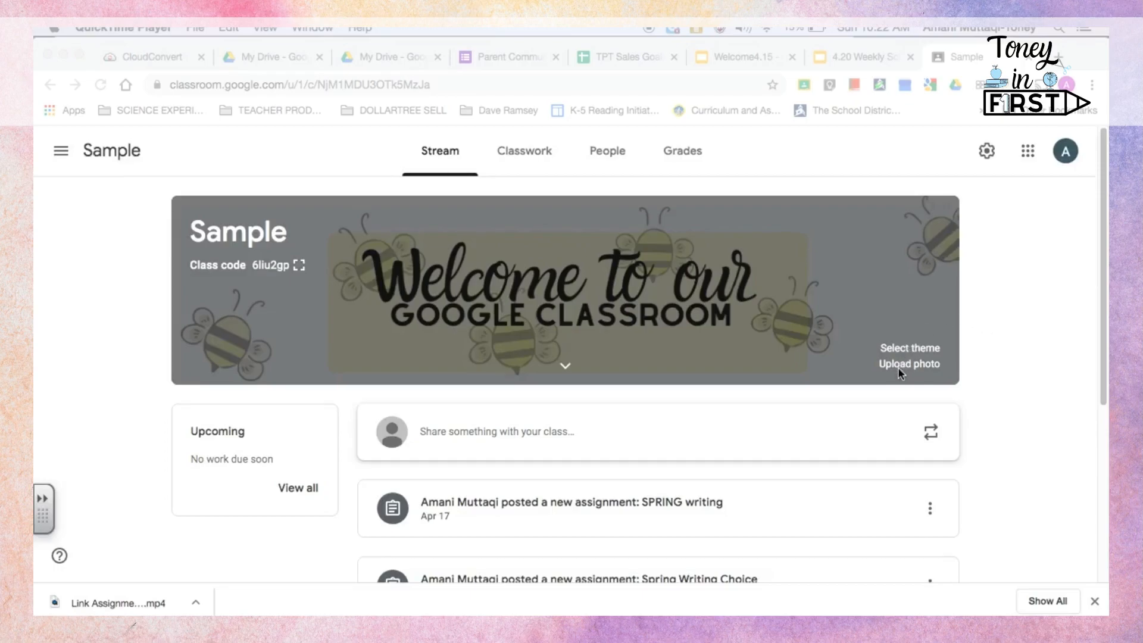
mouse_move(779, 282)
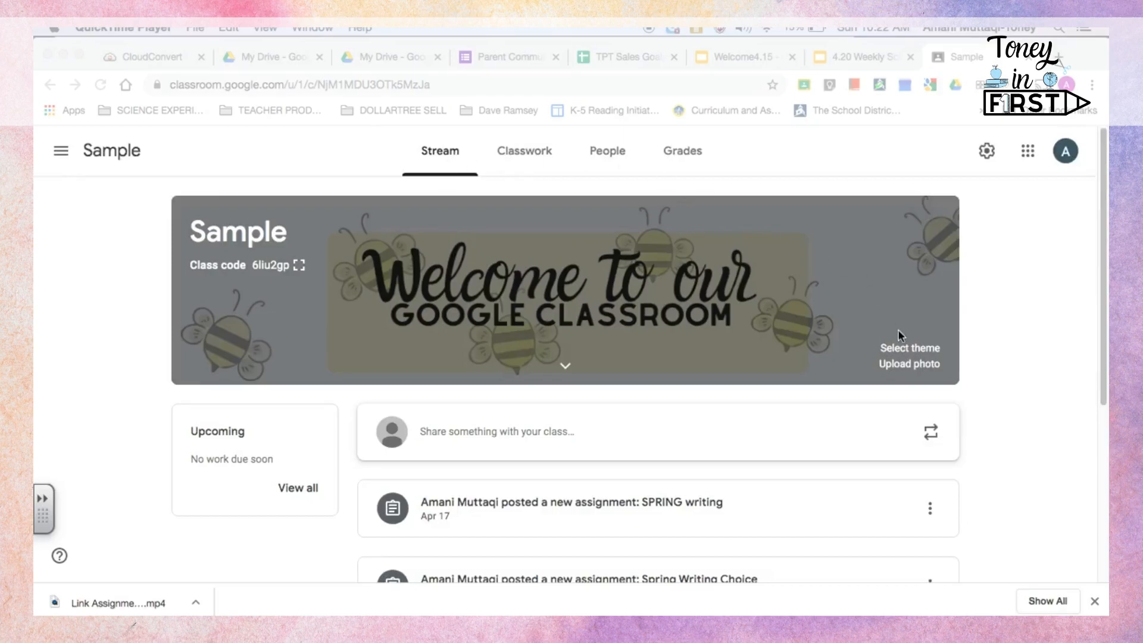
mouse_move(909, 370)
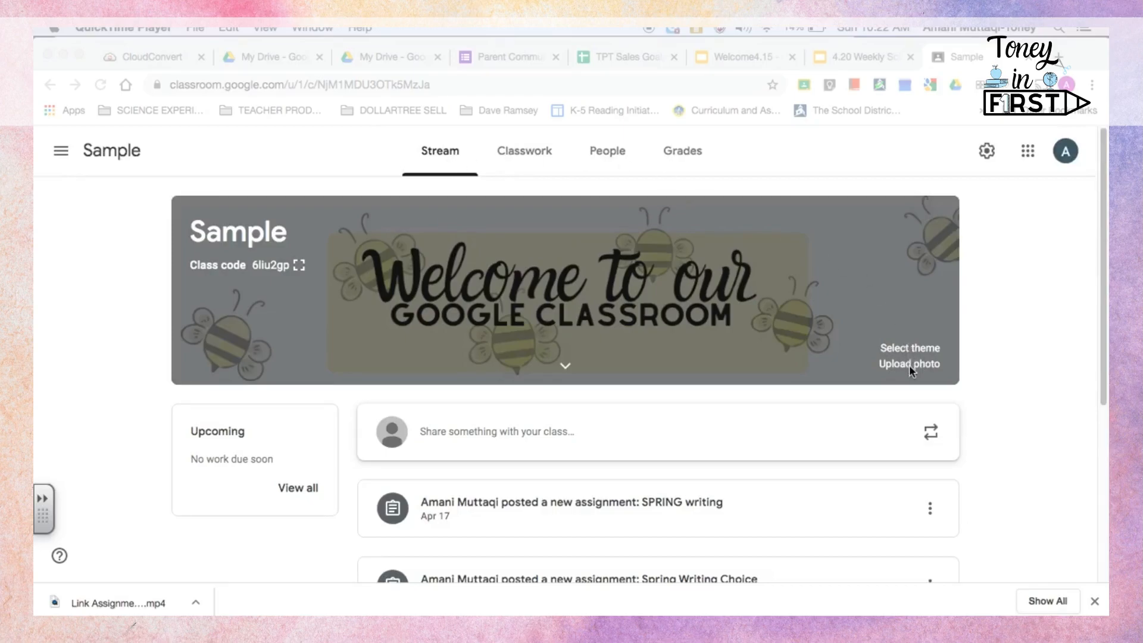
Upload 22.png from the watercolor banner folder as a custom class photo
left_click(908, 364)
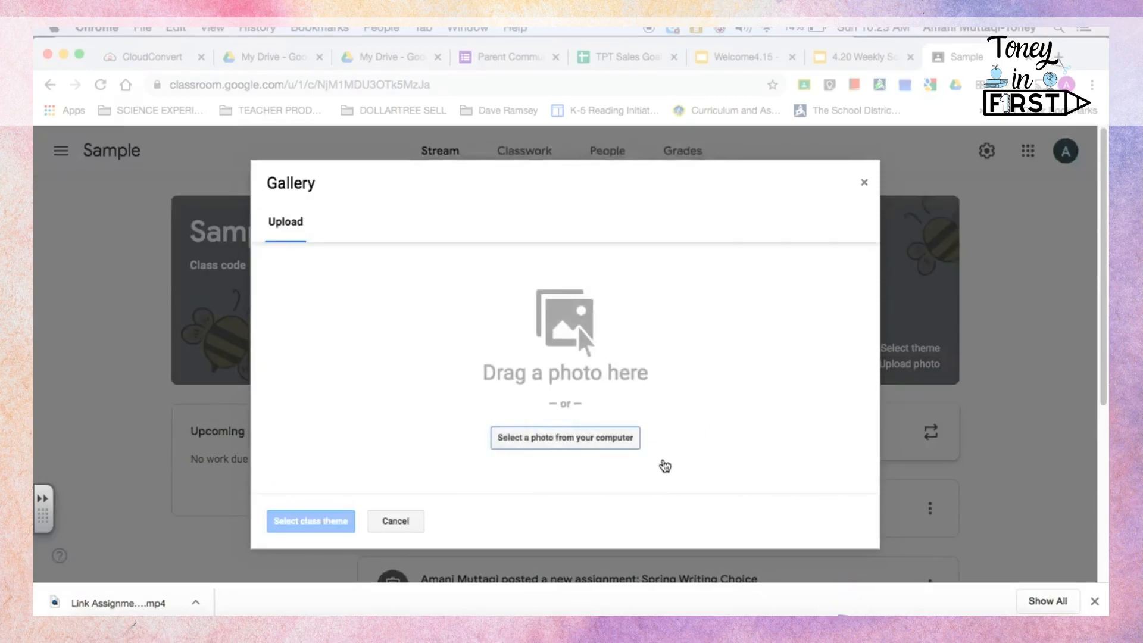
left_click(564, 438)
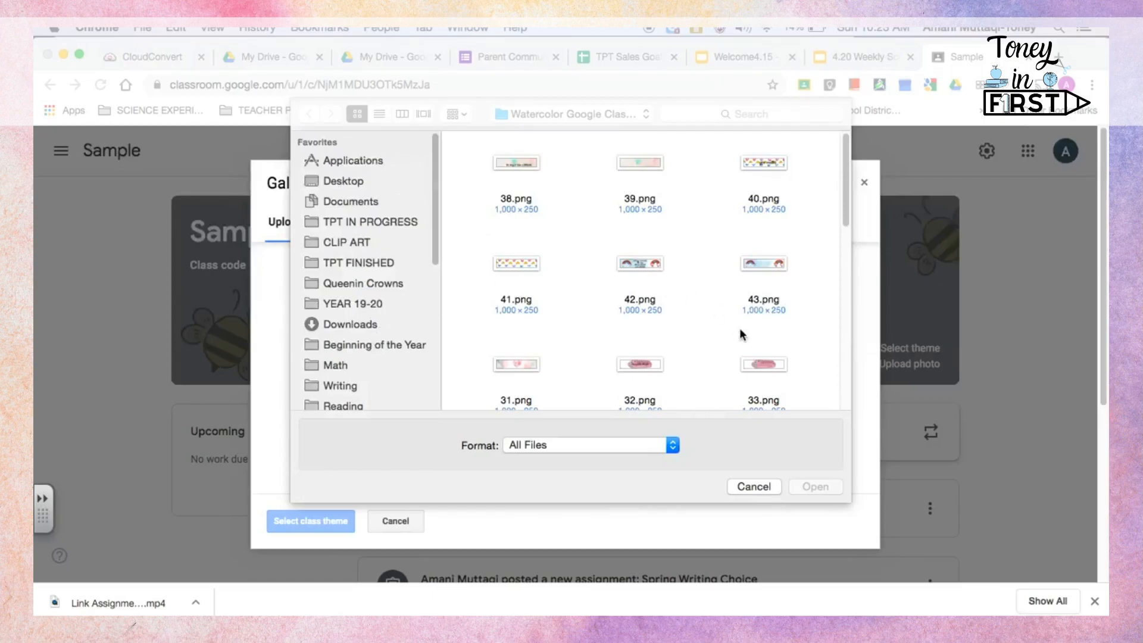
scroll("down", 3)
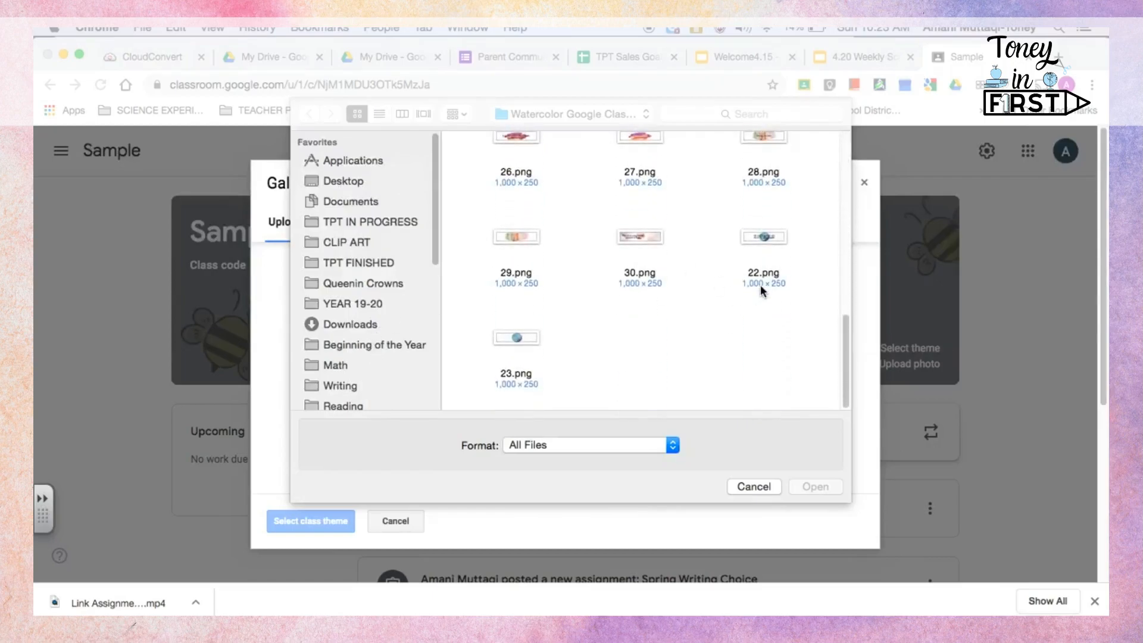
left_click(763, 237)
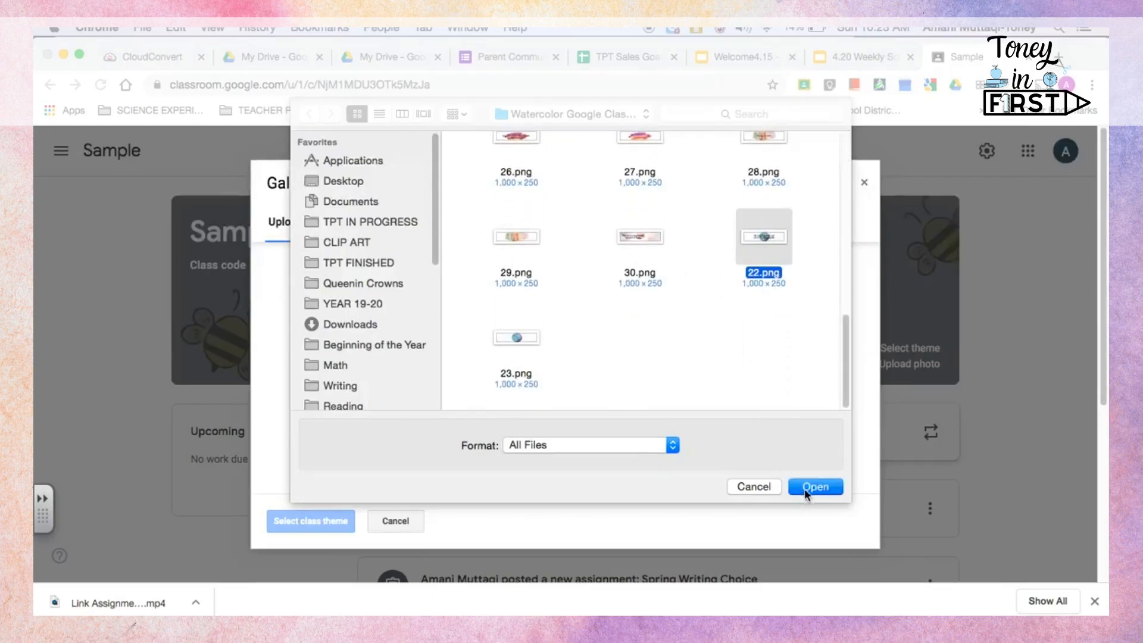
left_click(814, 486)
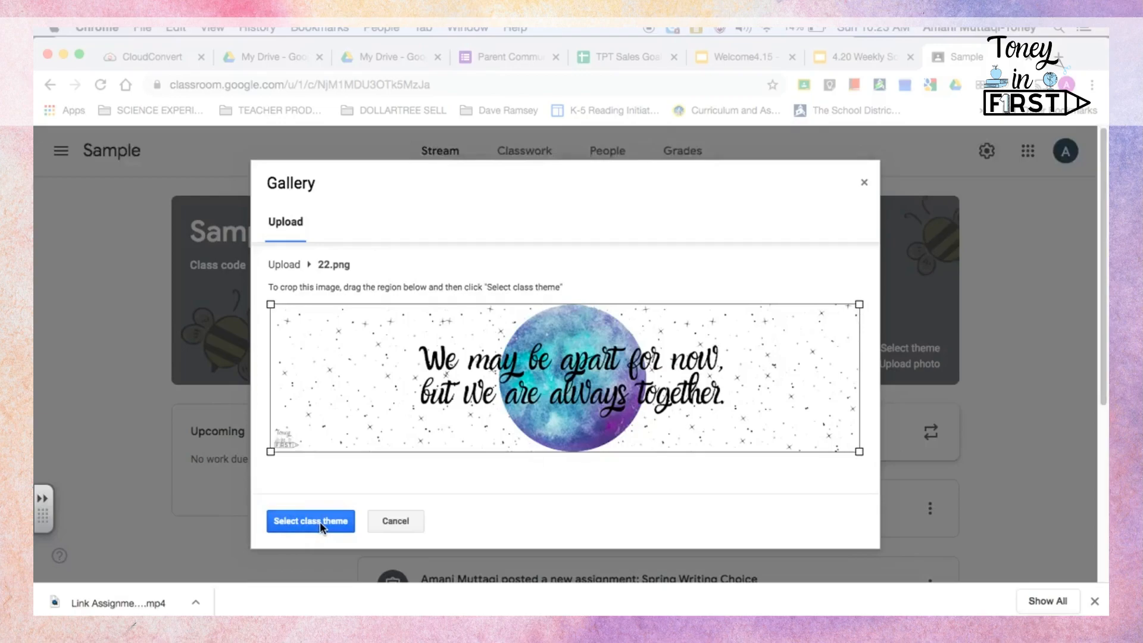
Apply the uploaded starry watercolor 'We may be apart for now' image as the Sample class banner
left_click(309, 520)
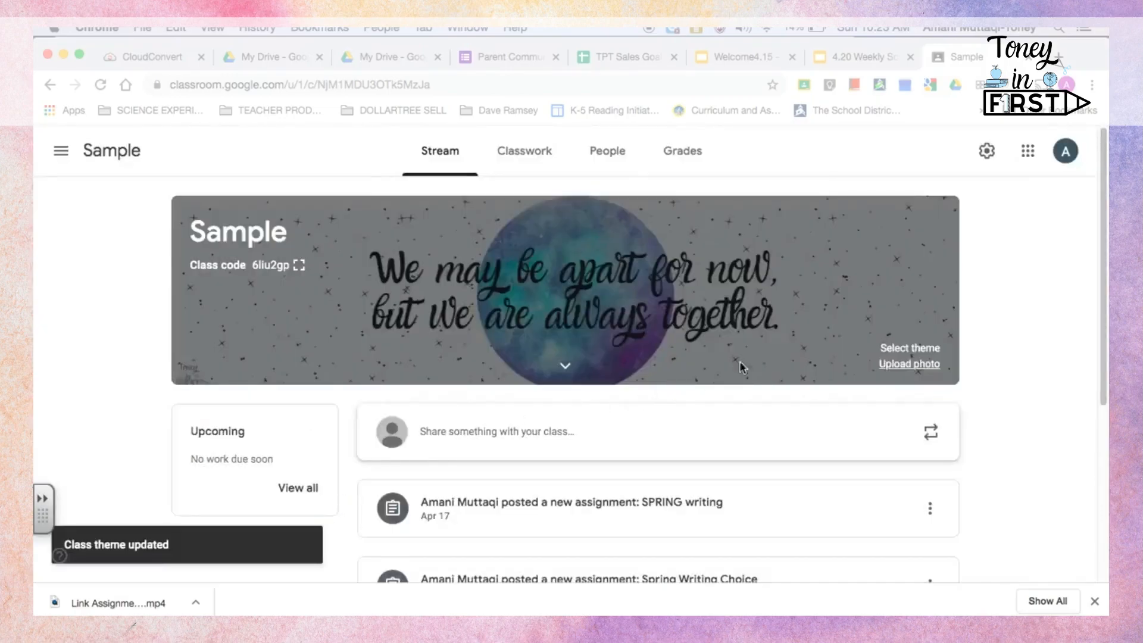
mouse_move(448, 280)
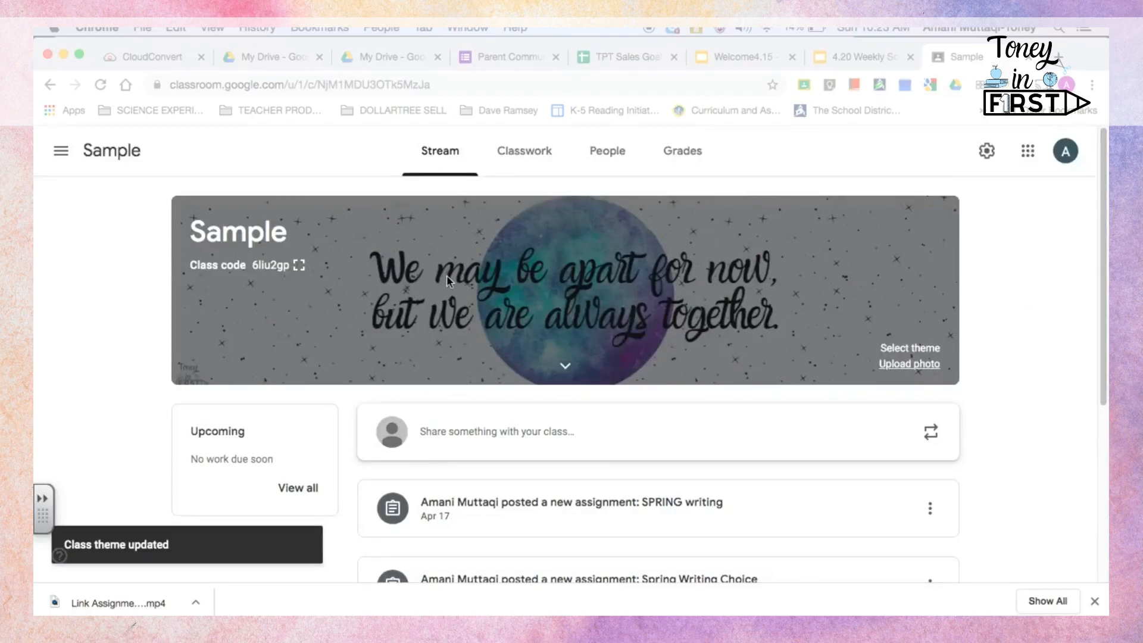
mouse_move(302, 257)
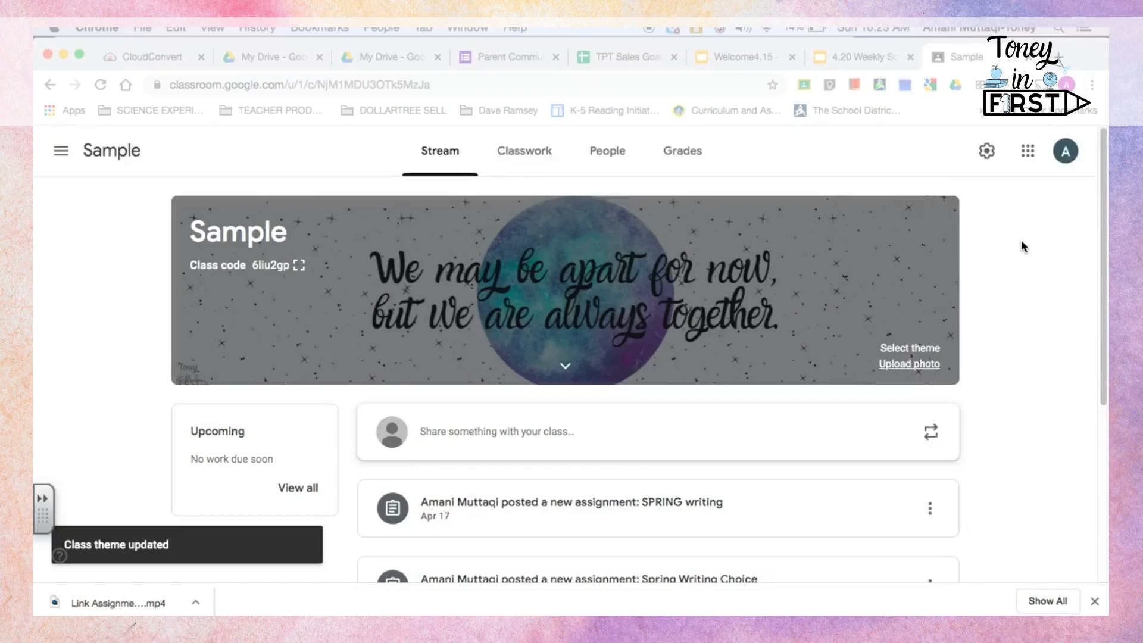
mouse_move(779, 330)
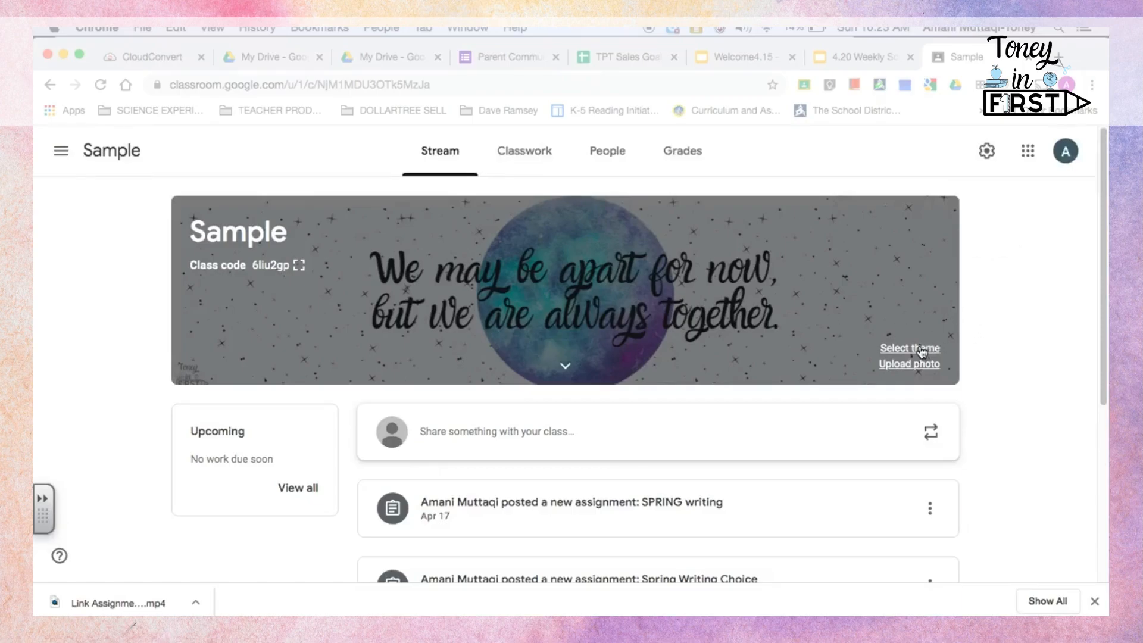
left_click(909, 347)
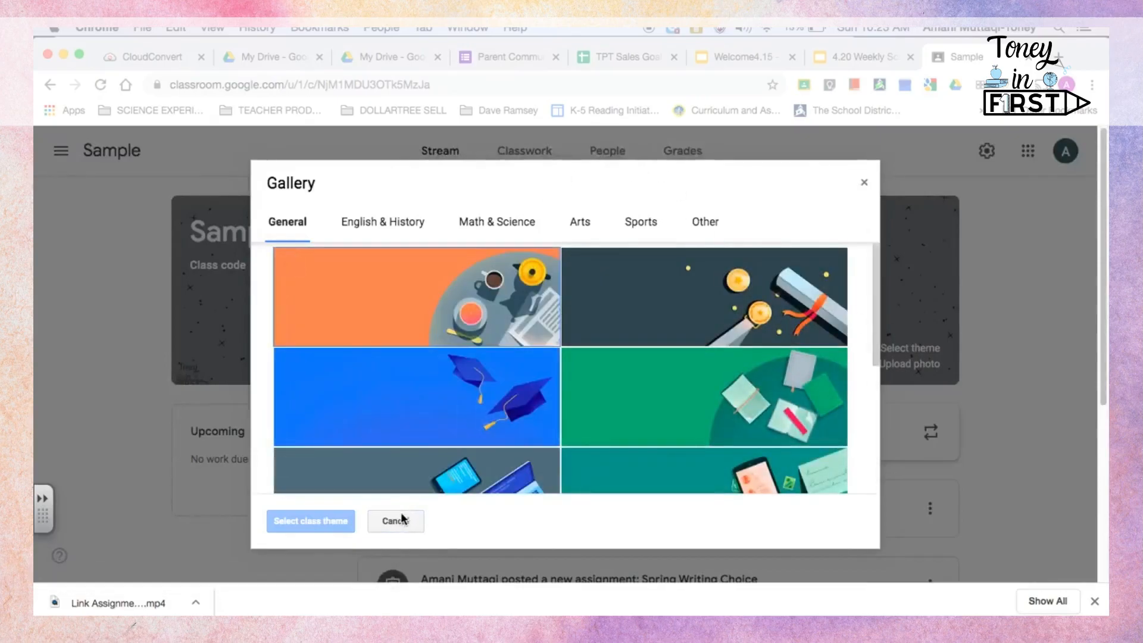
left_click(703, 221)
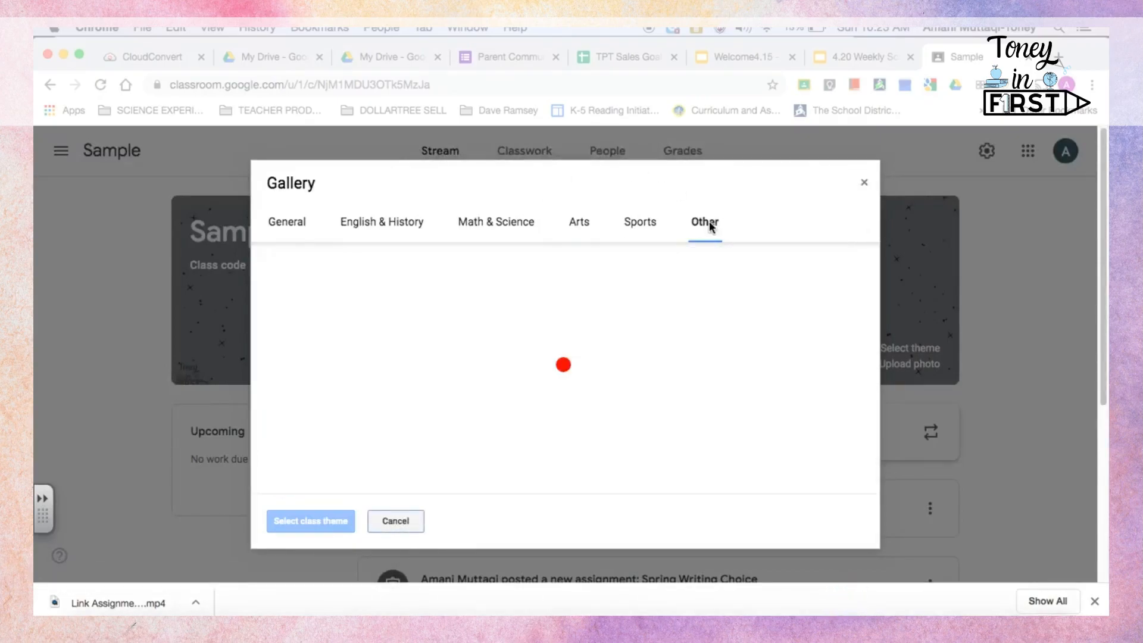
left_click(702, 221)
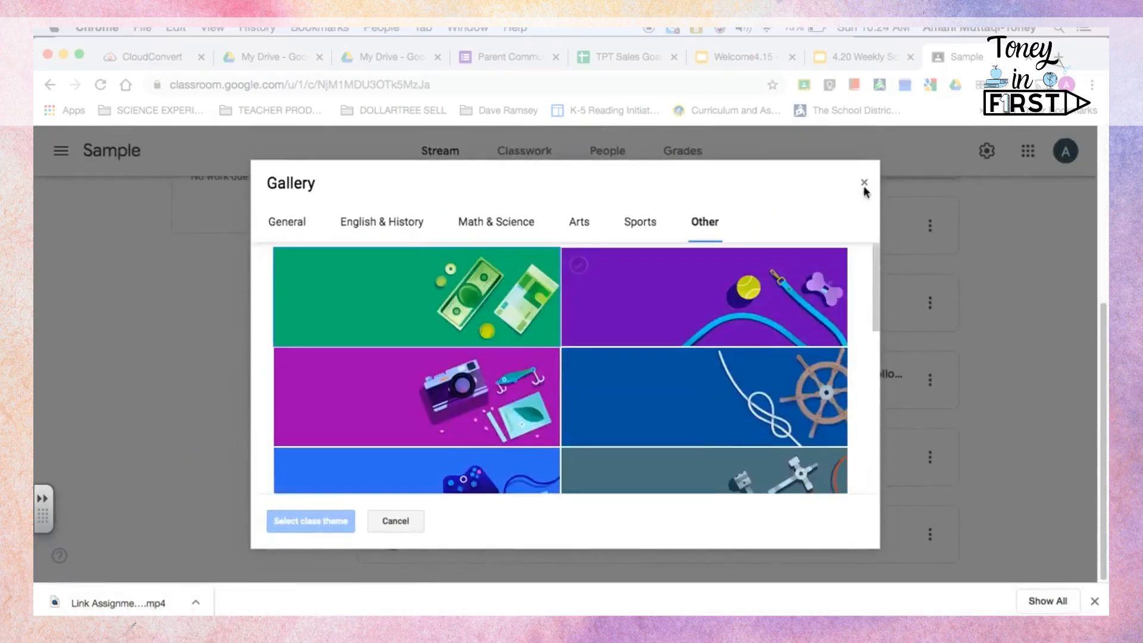
left_click(864, 183)
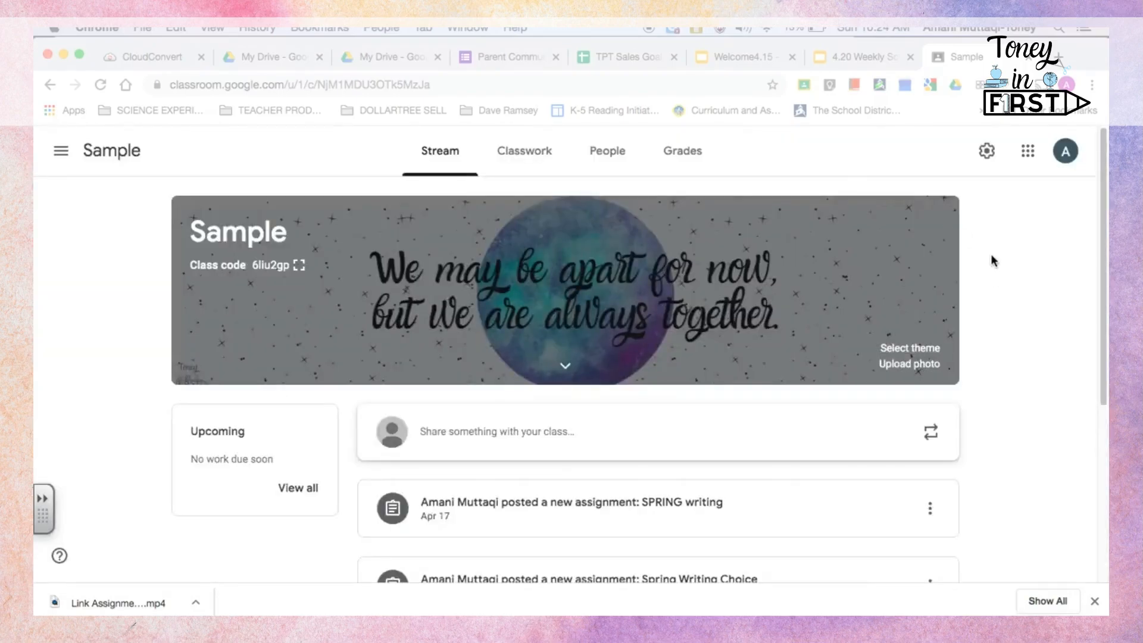
mouse_move(965, 407)
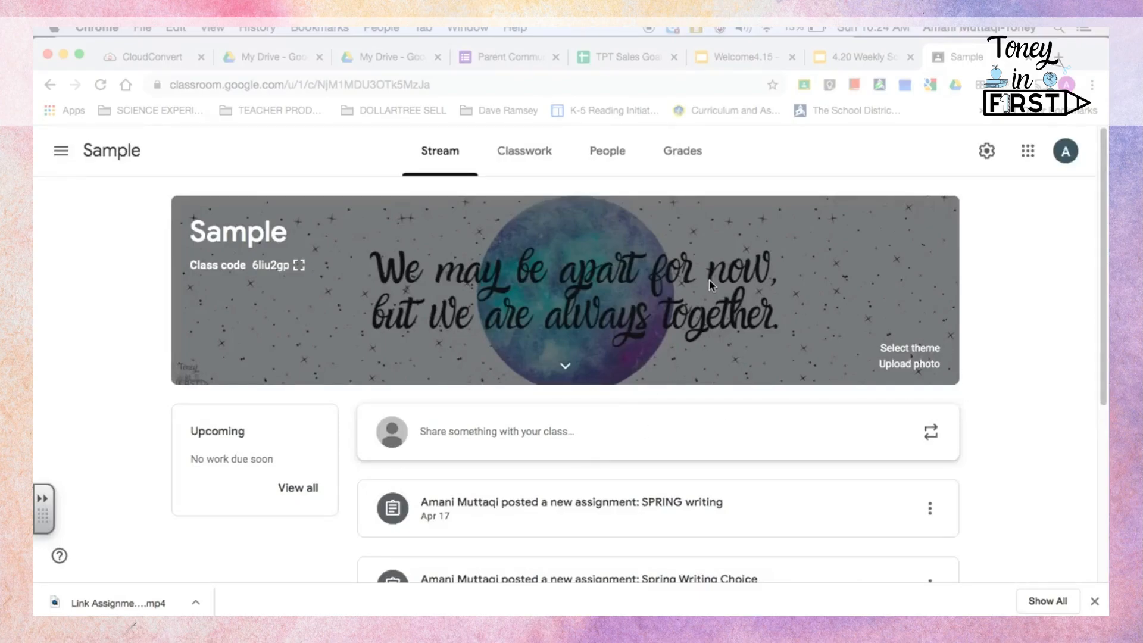
mouse_move(743, 251)
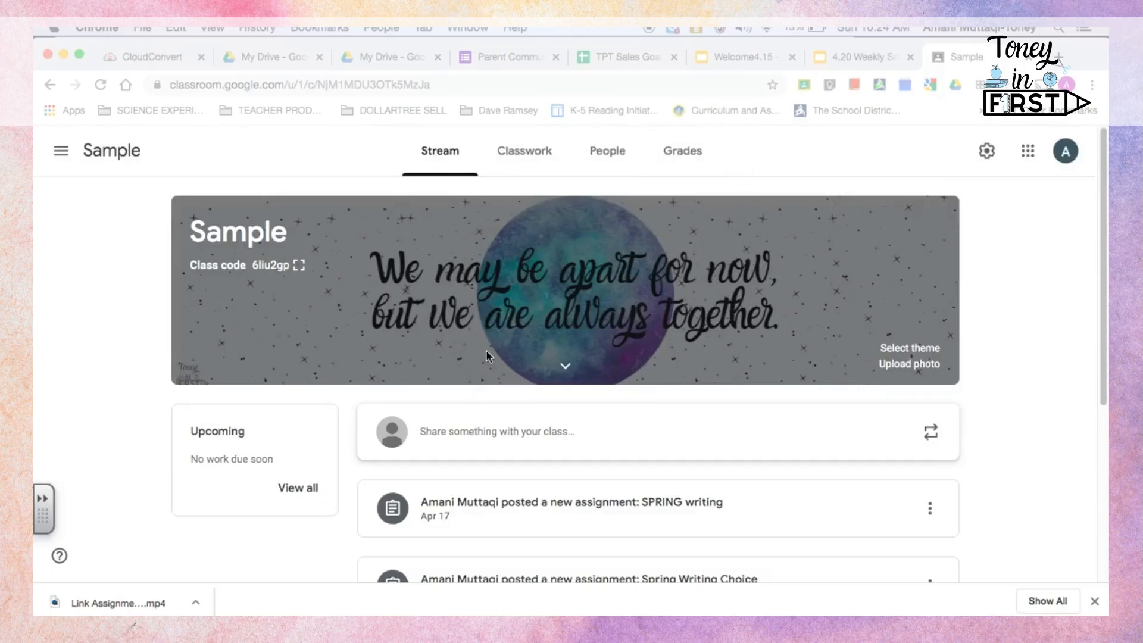
mouse_move(1013, 349)
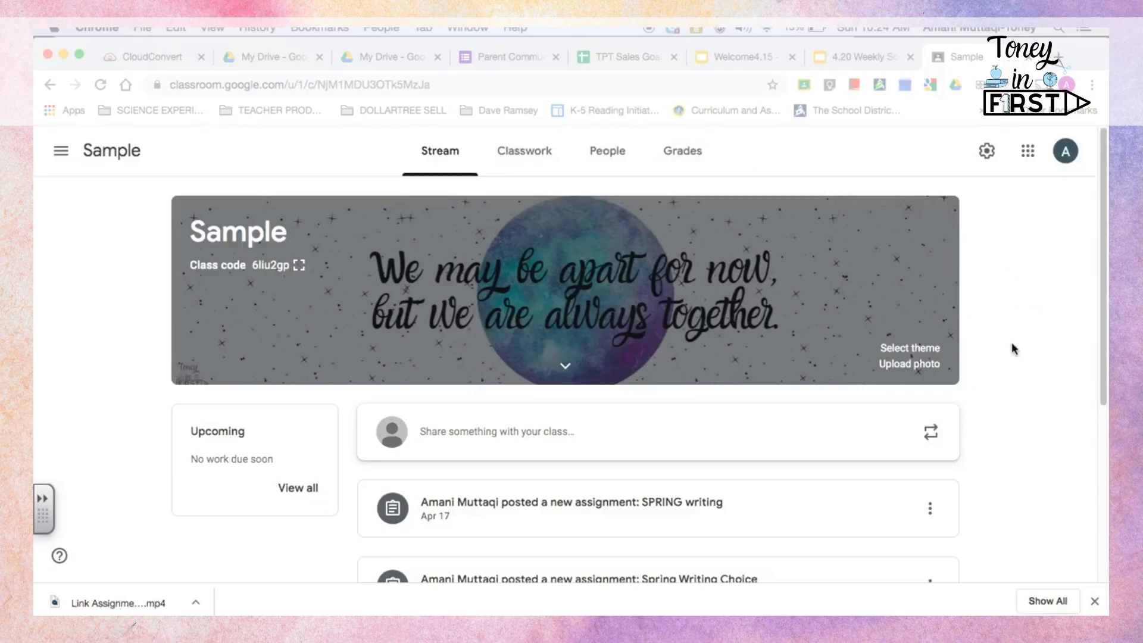
mouse_move(351, 445)
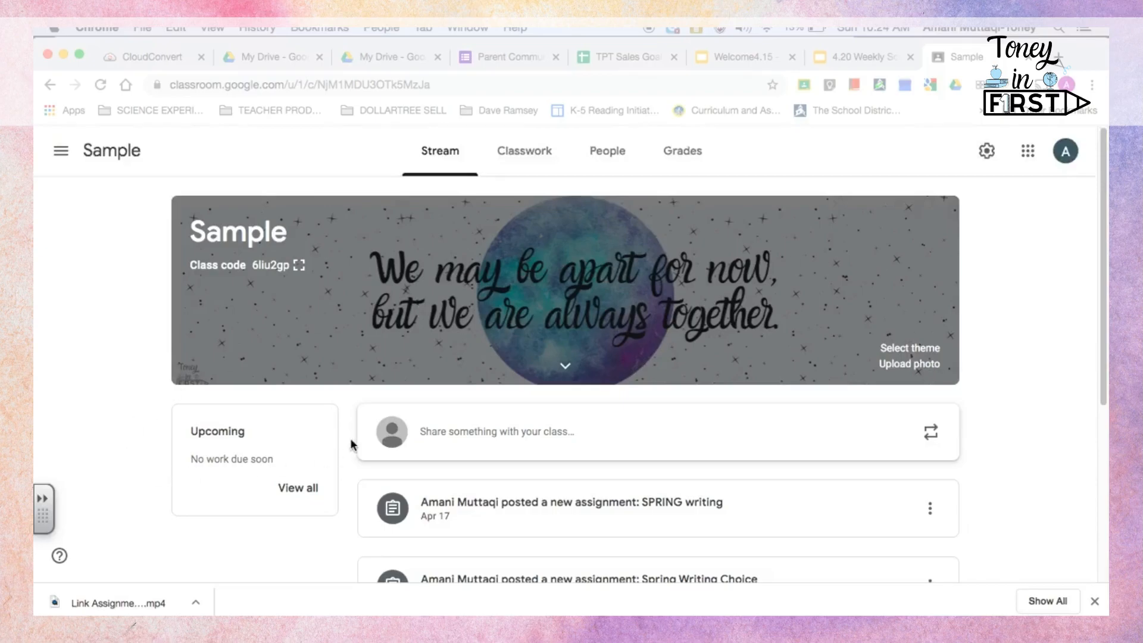